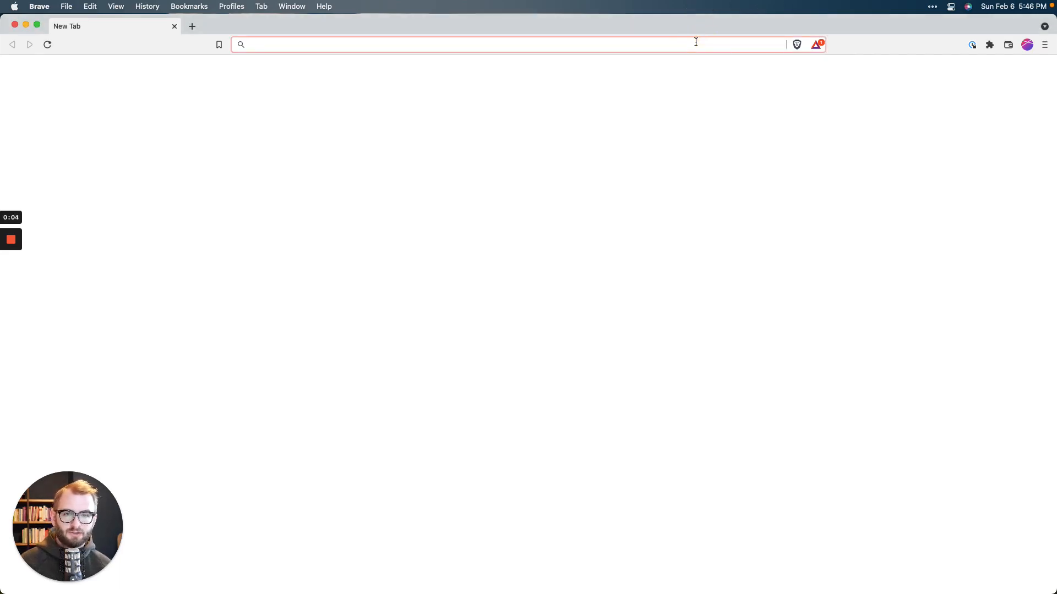
text(https://bridge-beta.urbit.org/#tilpyx-rovtyr-nilsed-sidwyd-ronmex-wandeg)
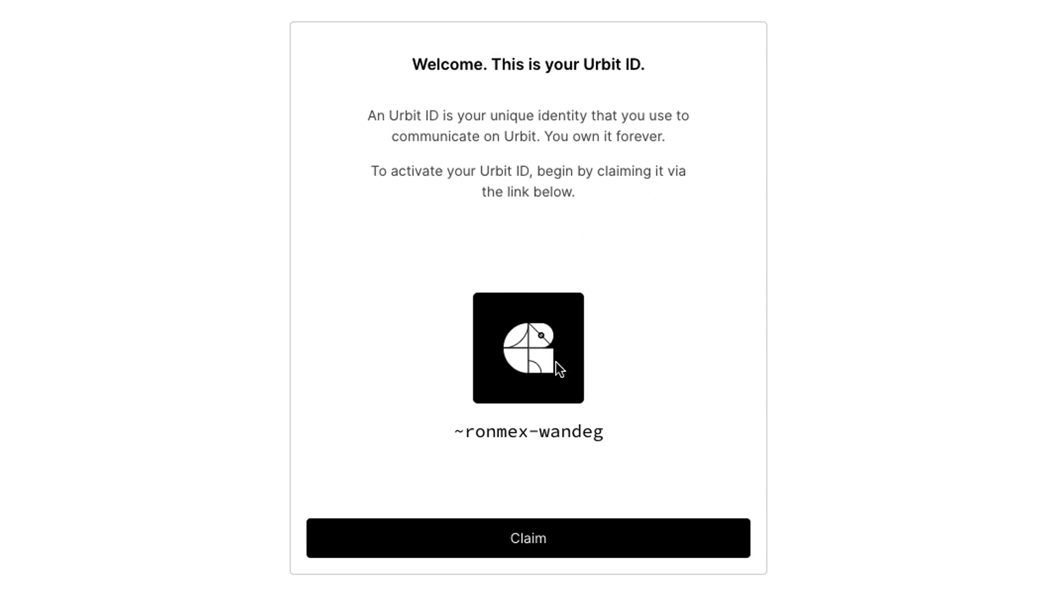
mouse_move(574, 337)
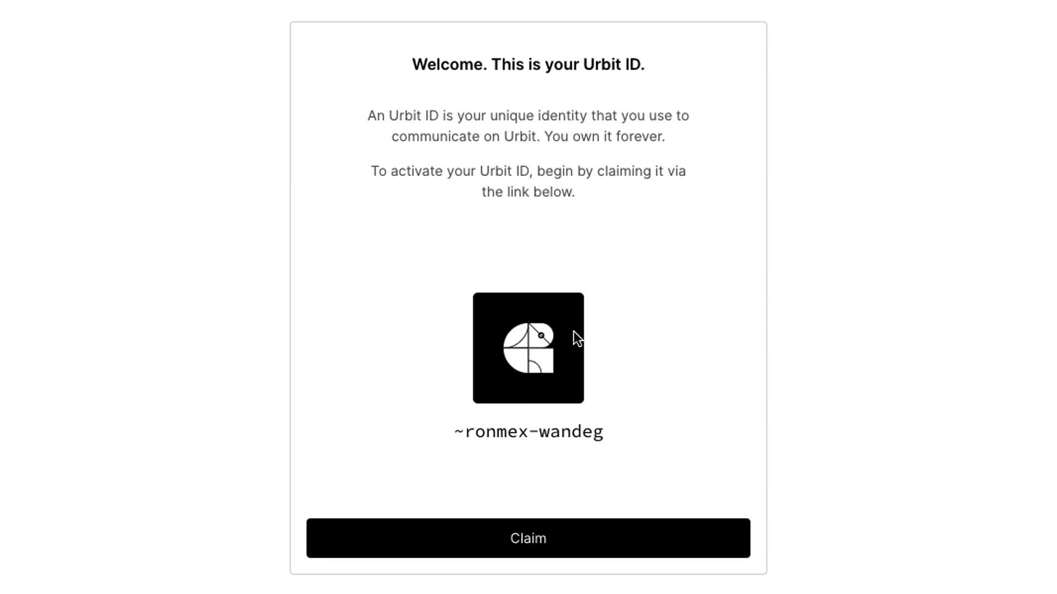
mouse_move(595, 375)
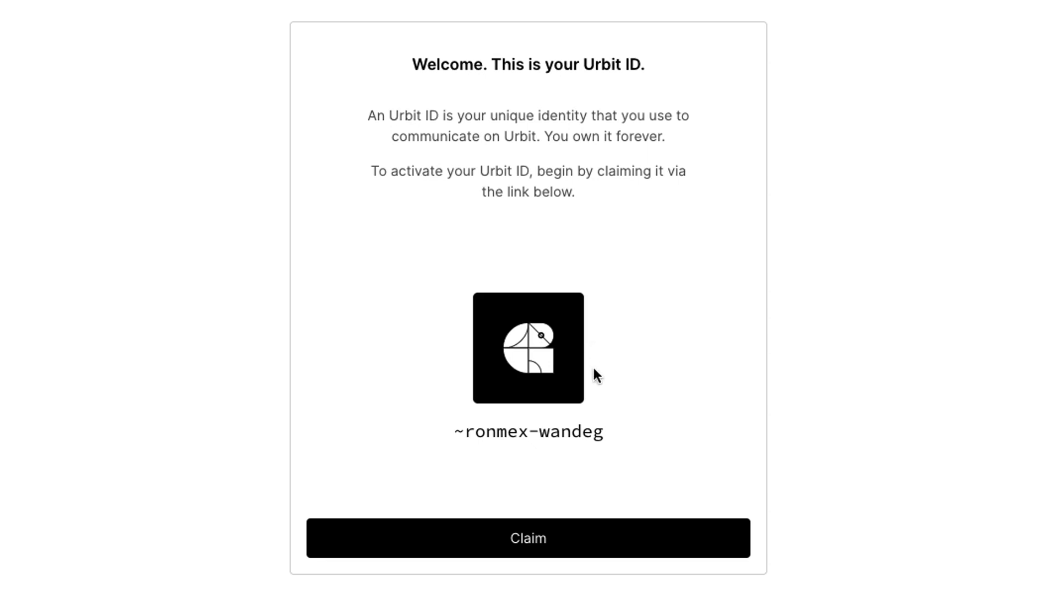
mouse_move(614, 439)
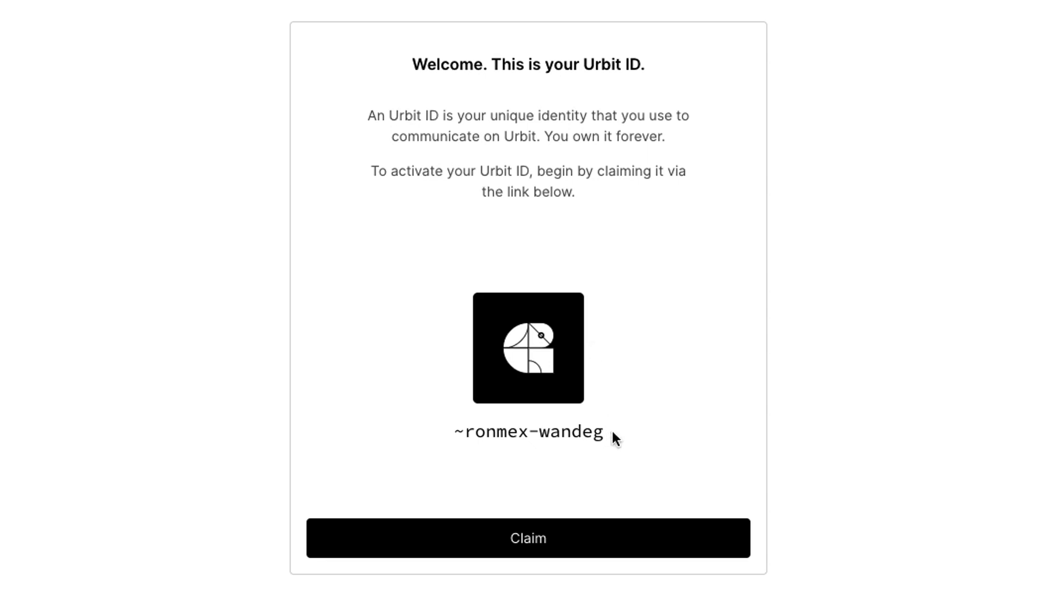
mouse_move(621, 438)
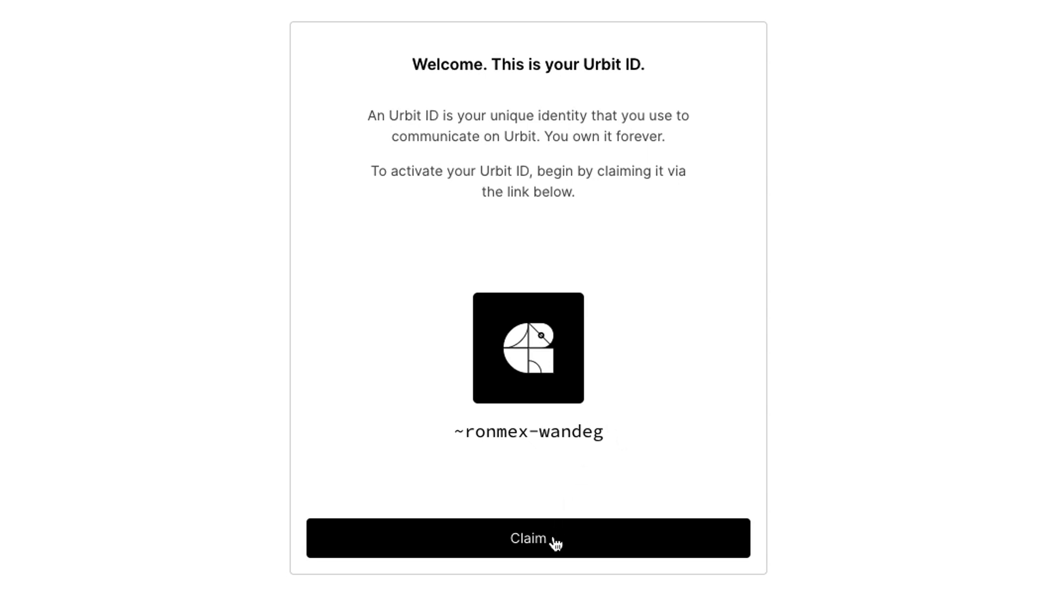
Claim ~ronmex-wandeg and reveal its Master Ticket words
click(528, 538)
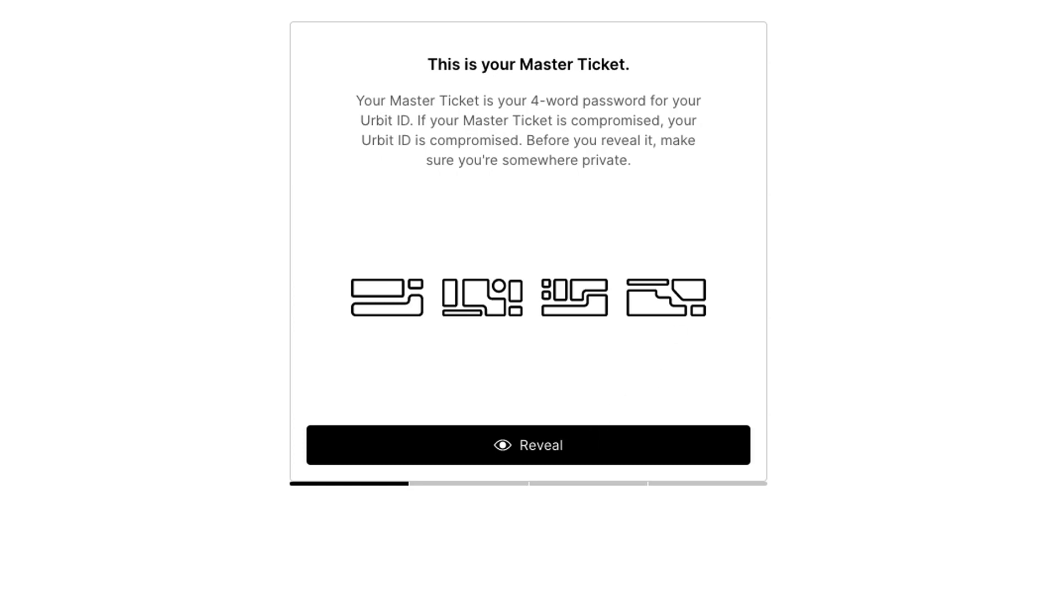
mouse_move(4, 121)
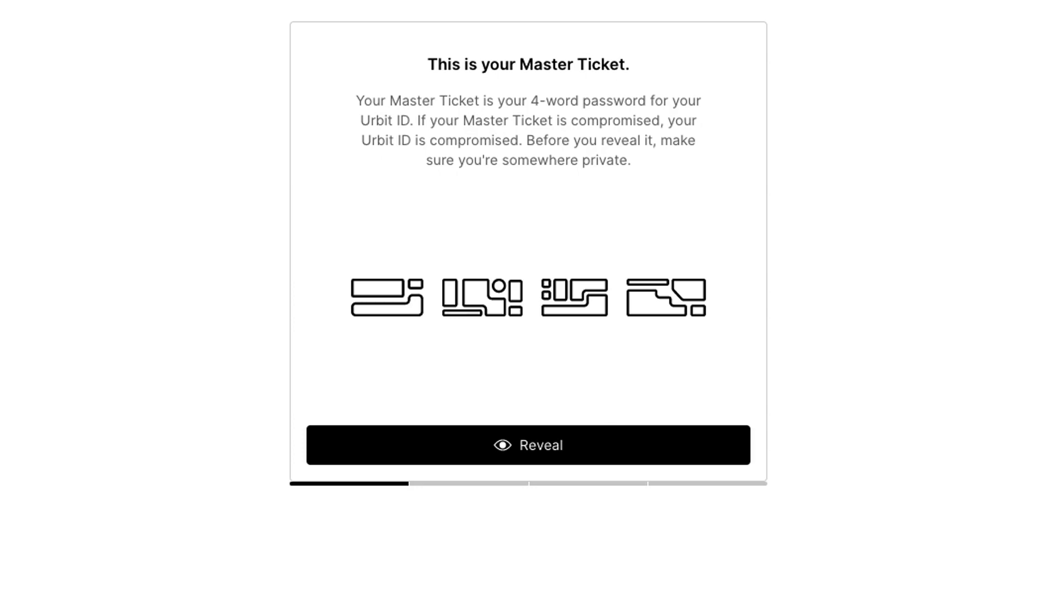
click(528, 445)
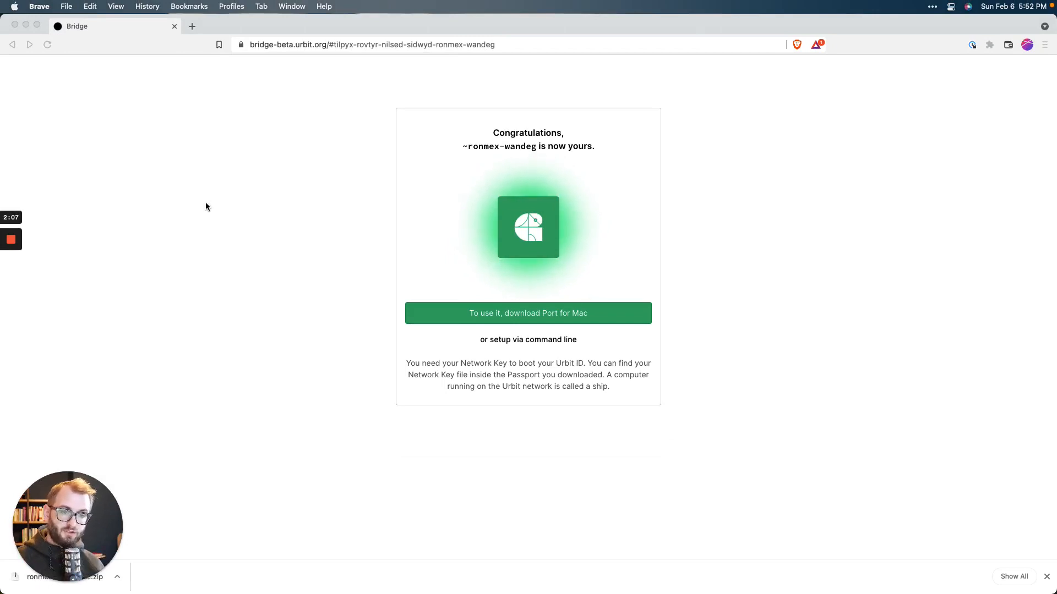
mouse_move(236, 190)
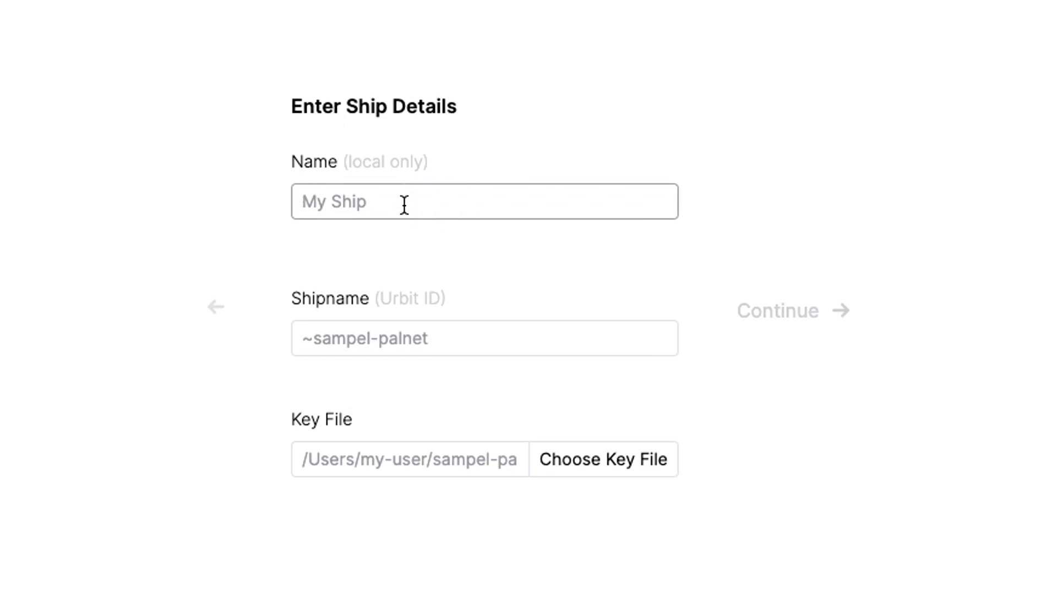
Fill the ship form with local name Ronmex and Urbit ID ~ronmex-wandeg
text(R)
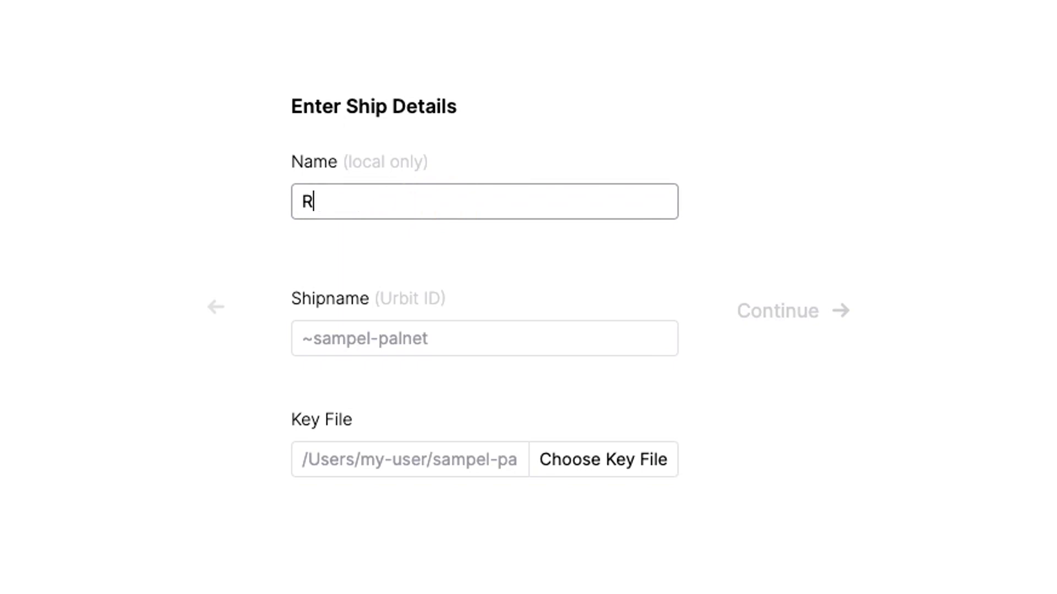
text(onmex)
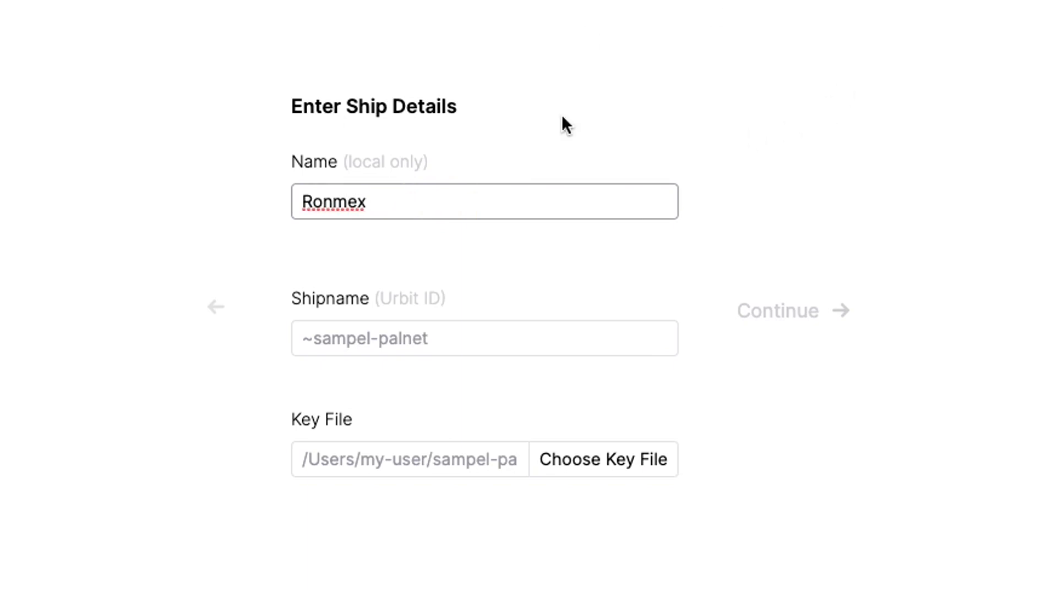
click(484, 338)
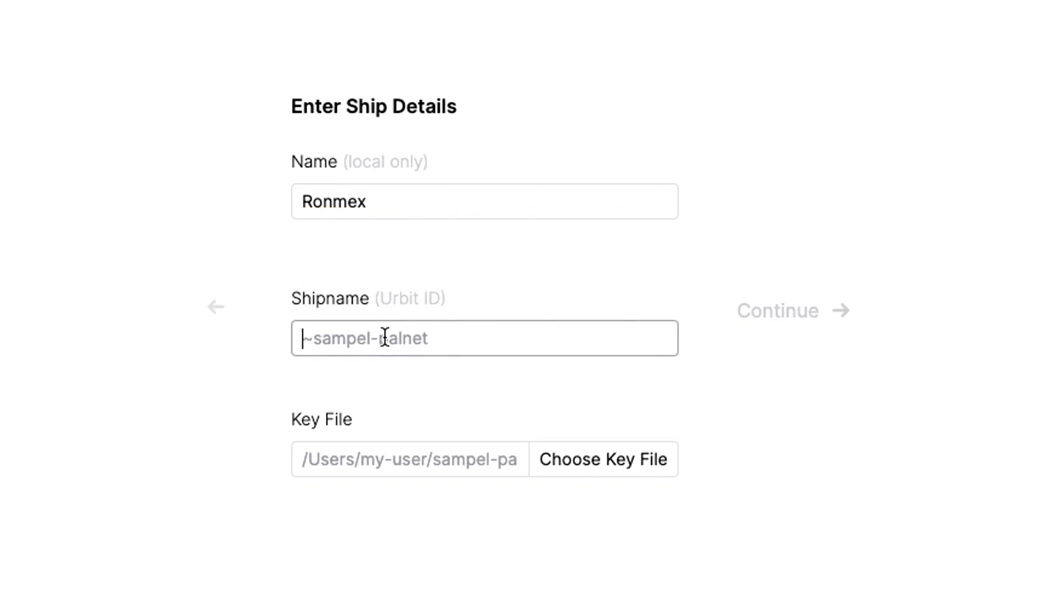
text(~ronmex-wandeg)
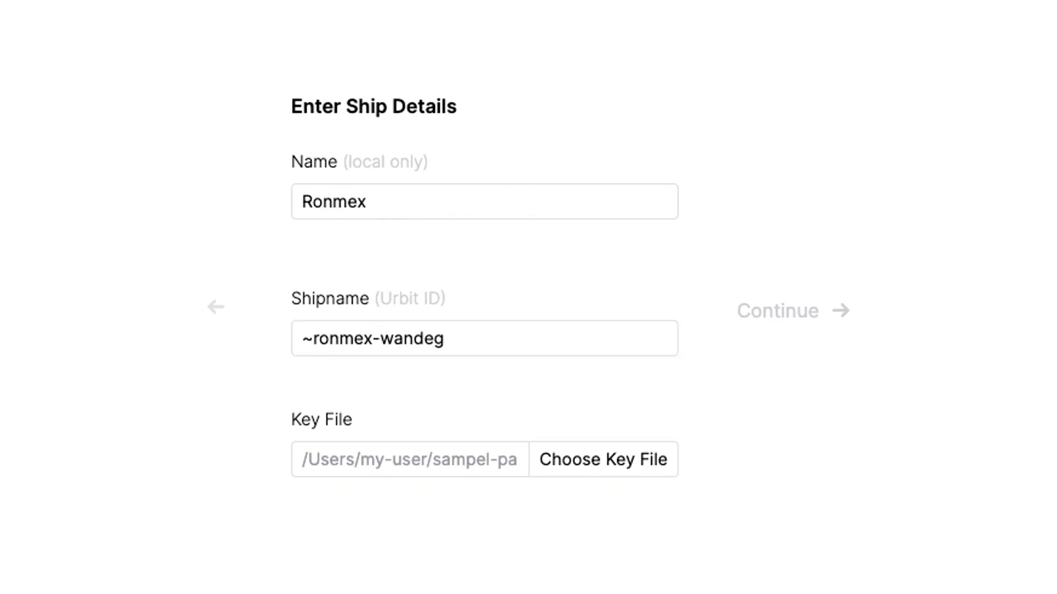
click(484, 338)
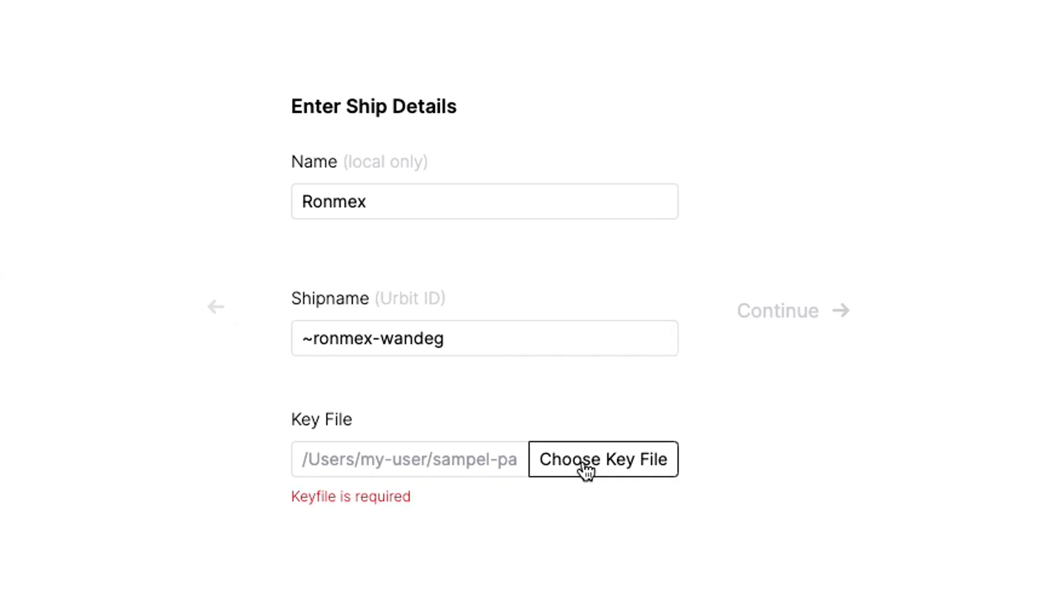
Attach the key file ronmex-wandeg-1.key from Downloads
click(601, 459)
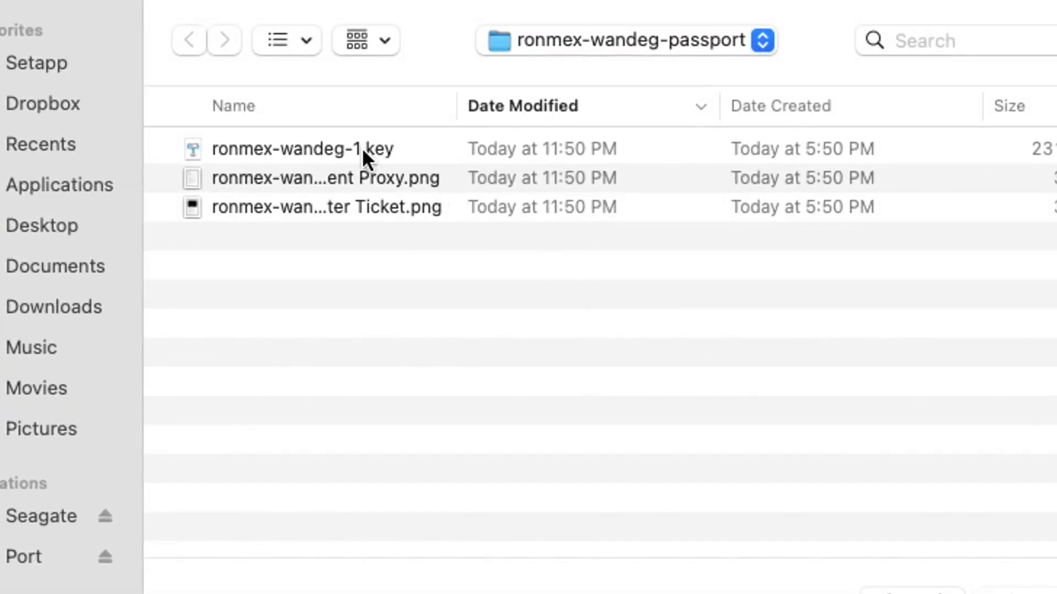
click(303, 149)
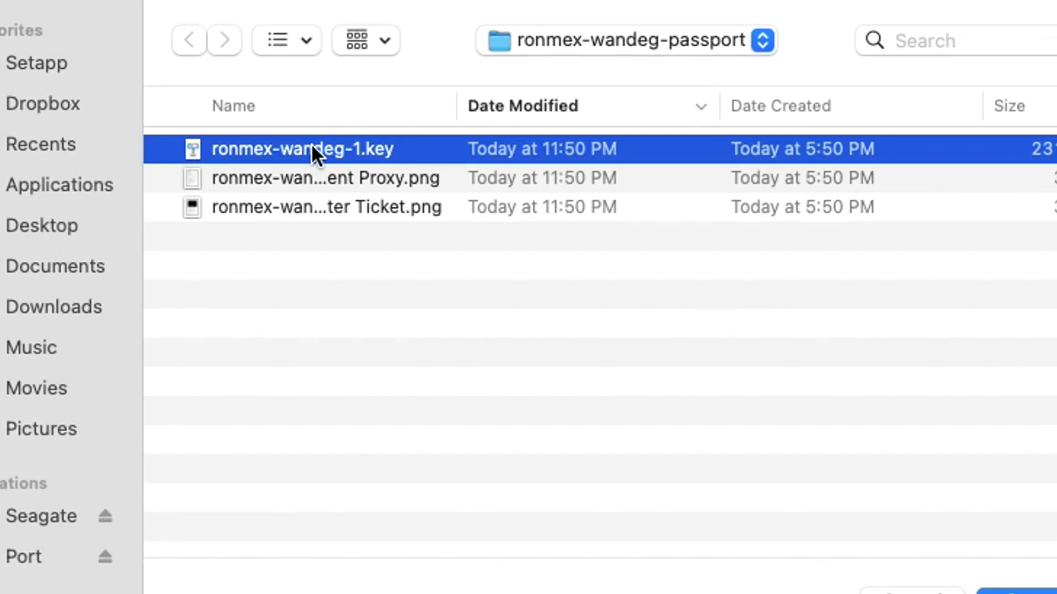
click(907, 357)
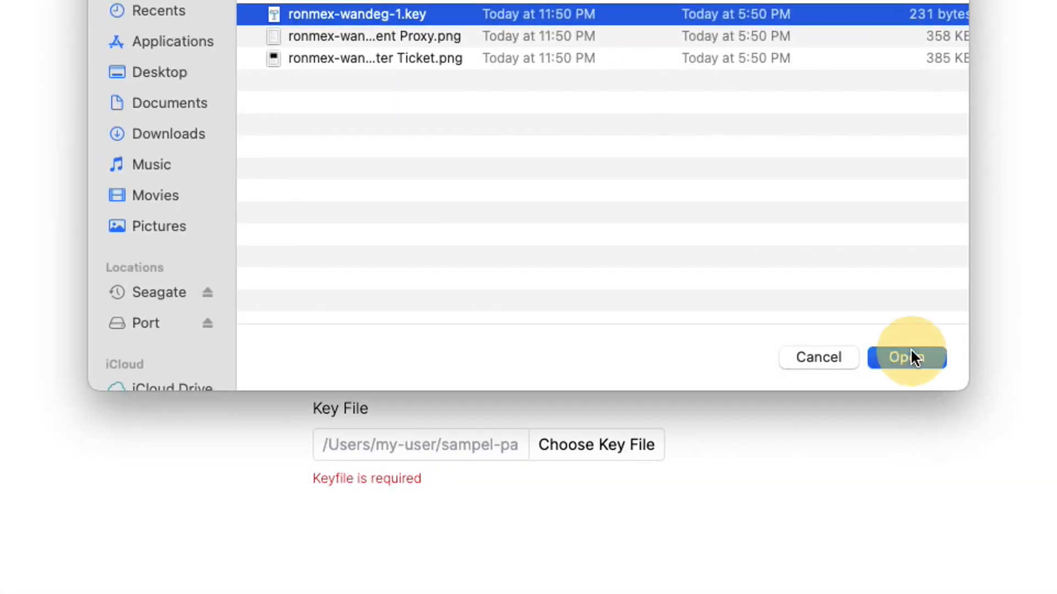
click(906, 357)
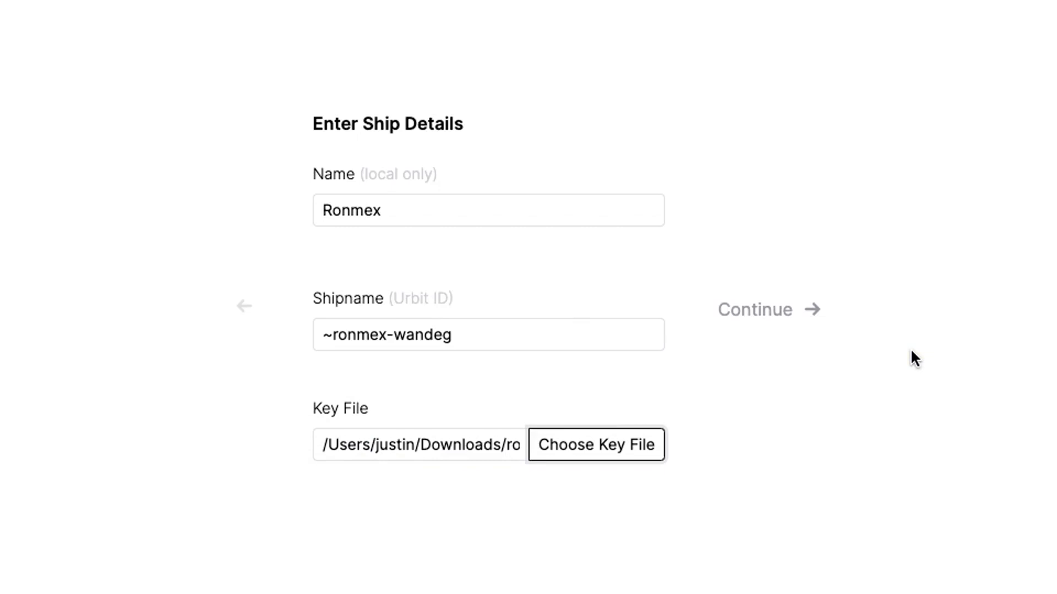
mouse_move(929, 356)
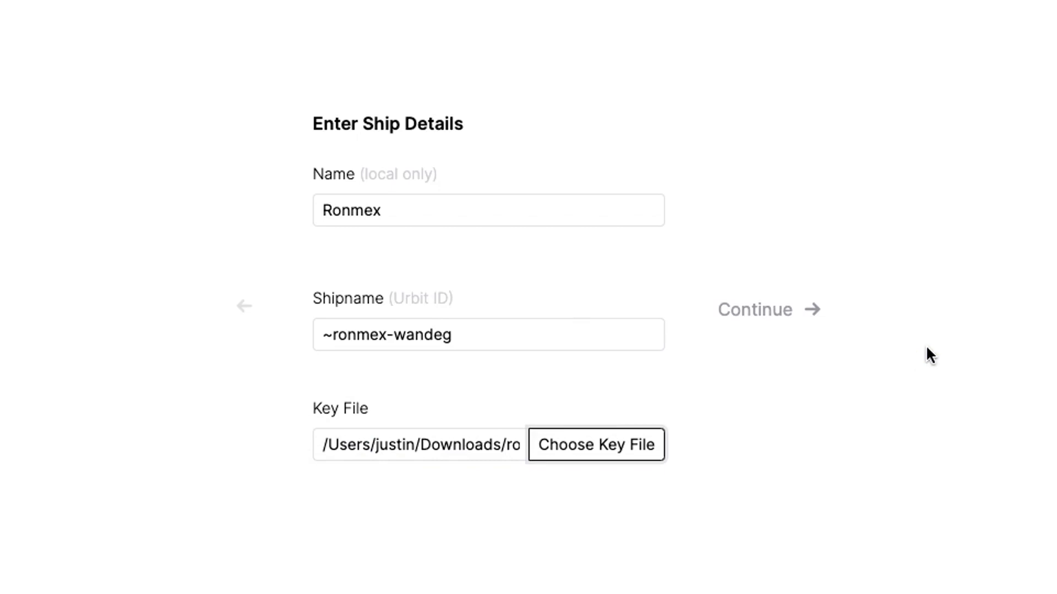
mouse_move(907, 356)
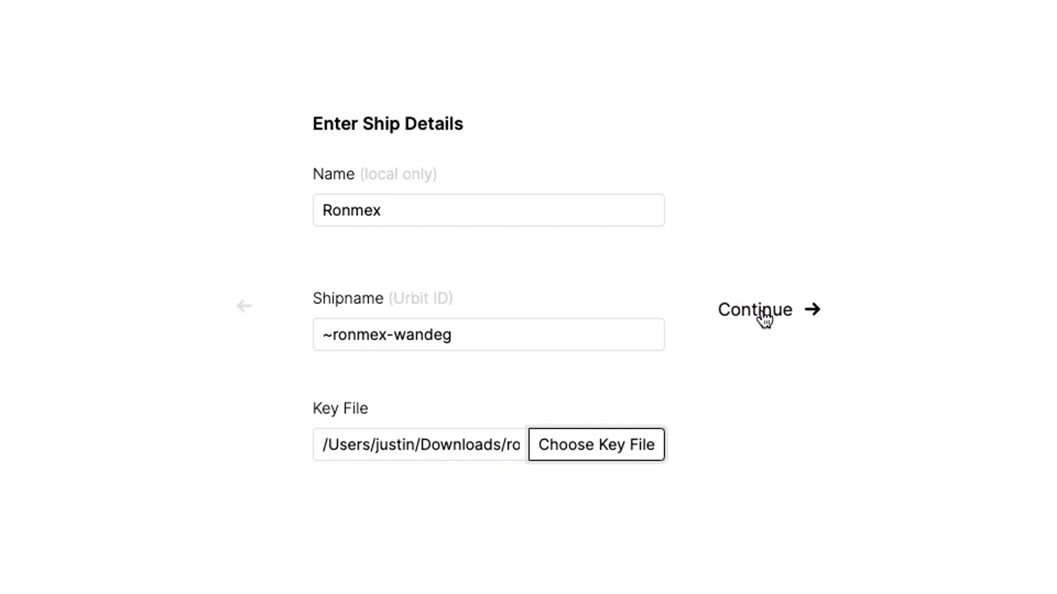
Submit the ship details and boot until 'Your Ship is Ready' appears
click(754, 309)
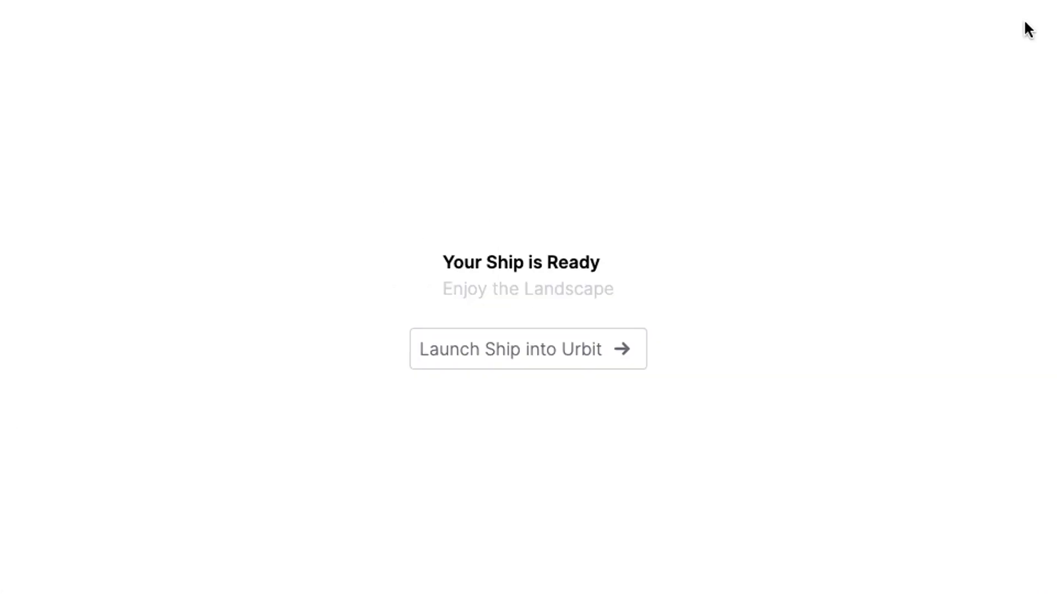
mouse_move(501, 60)
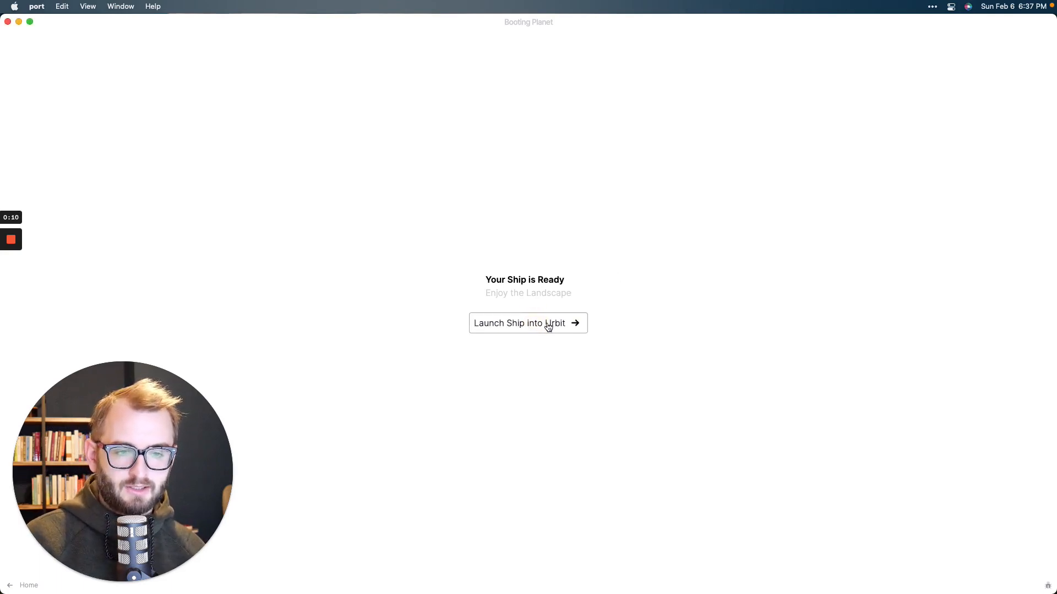
Launch the Ronmex ship into Urbit and view the System welcome notification
click(519, 323)
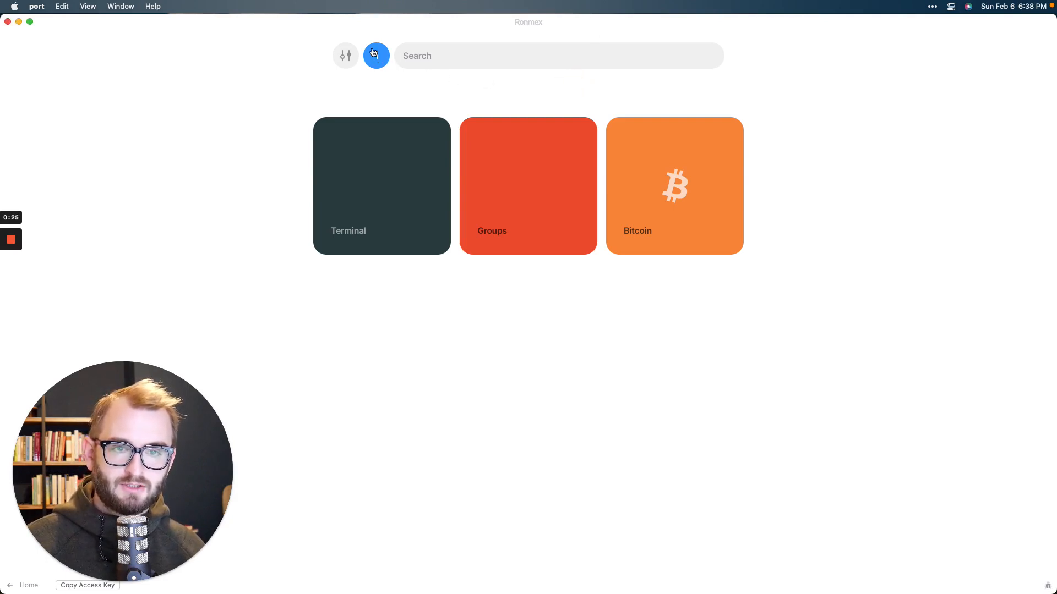
click(375, 55)
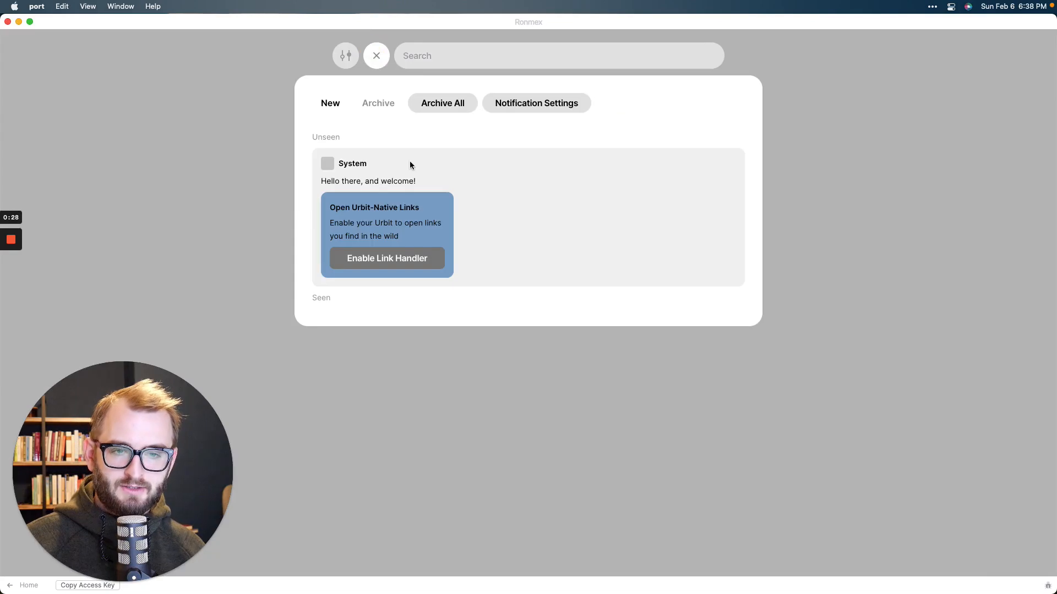
mouse_move(341, 166)
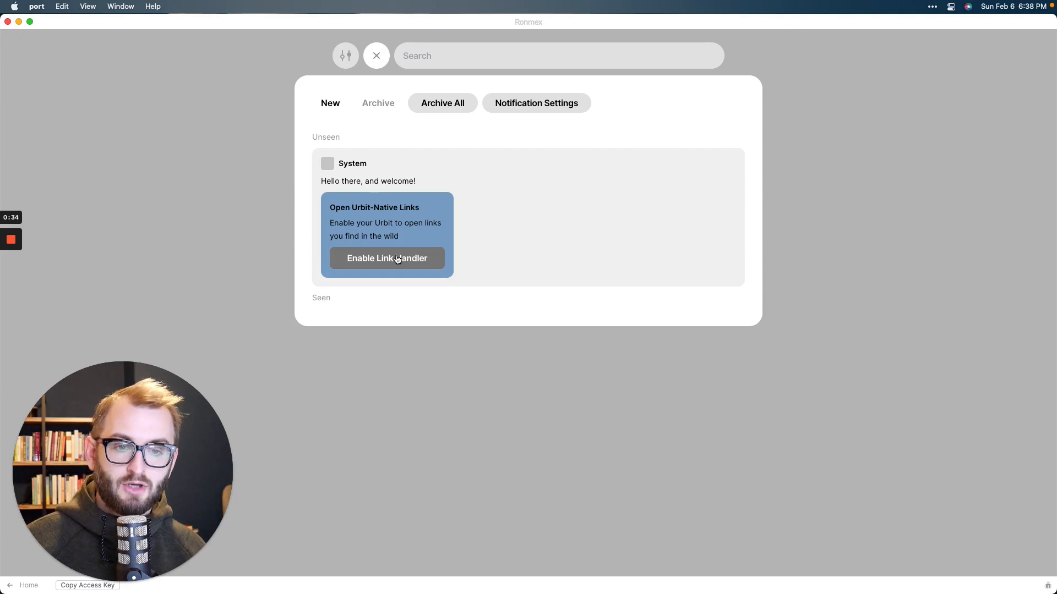
Switch on Handle Urbit links in Interface Settings and return home
click(387, 258)
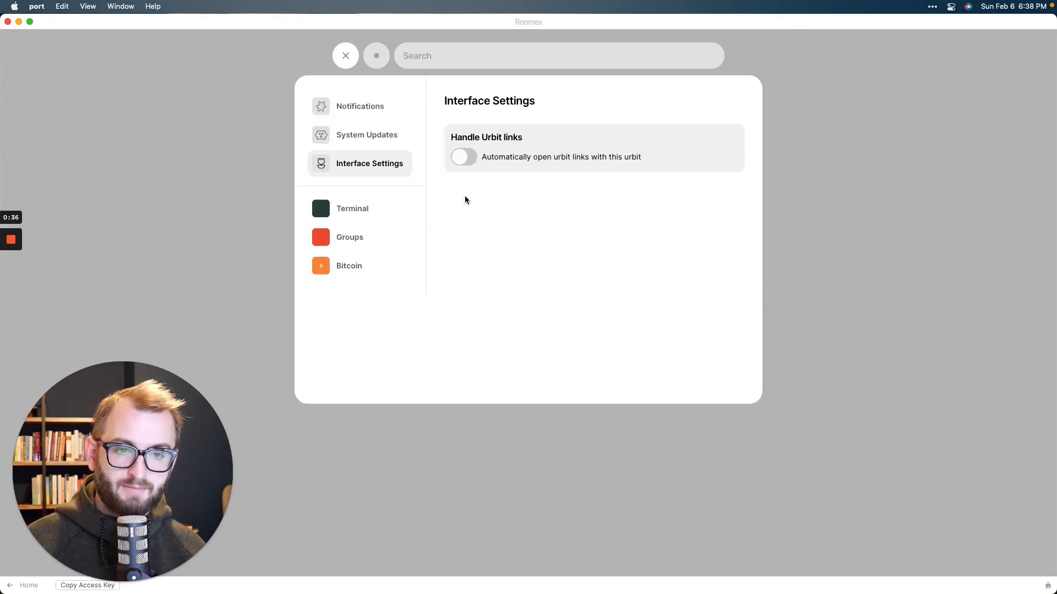
click(463, 156)
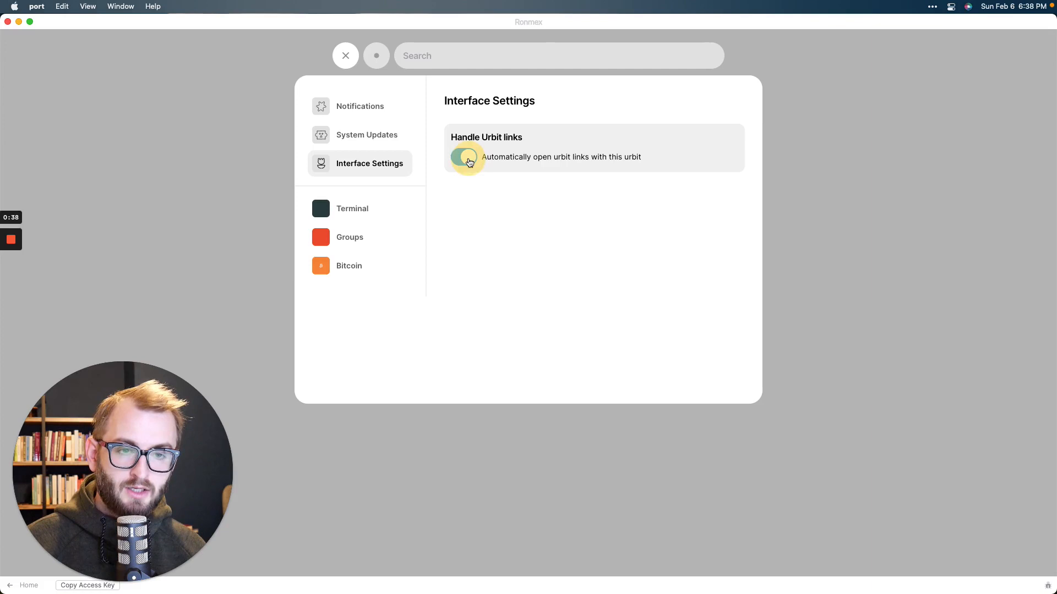
click(464, 156)
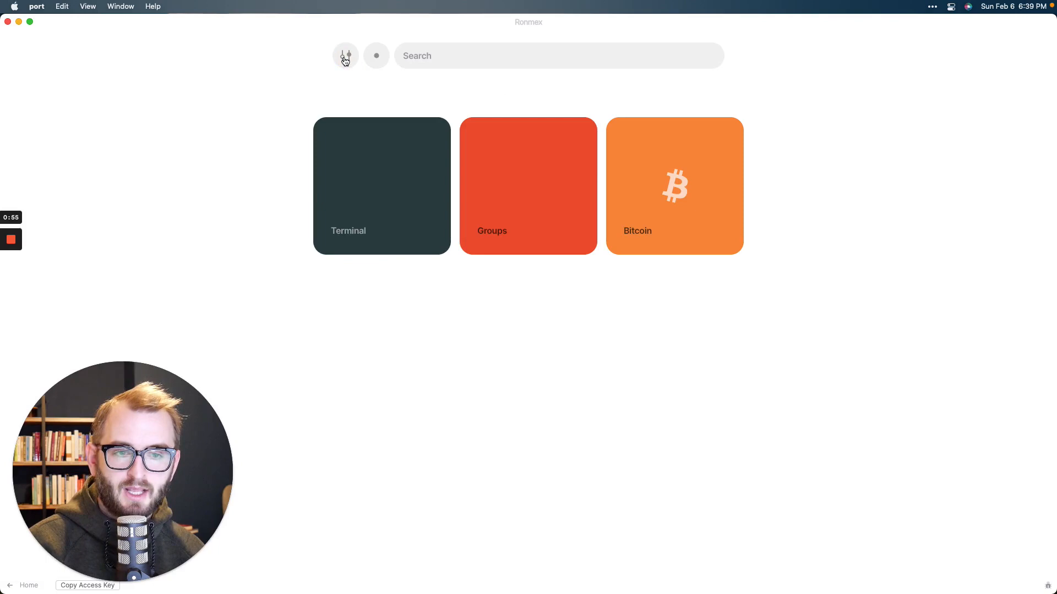
mouse_move(539, 96)
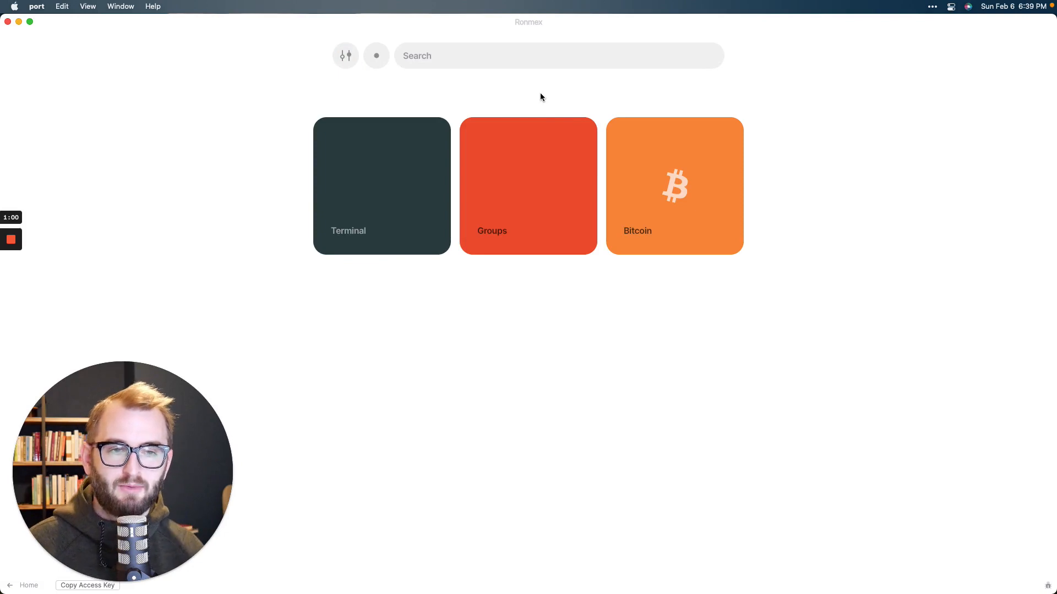
mouse_move(511, 172)
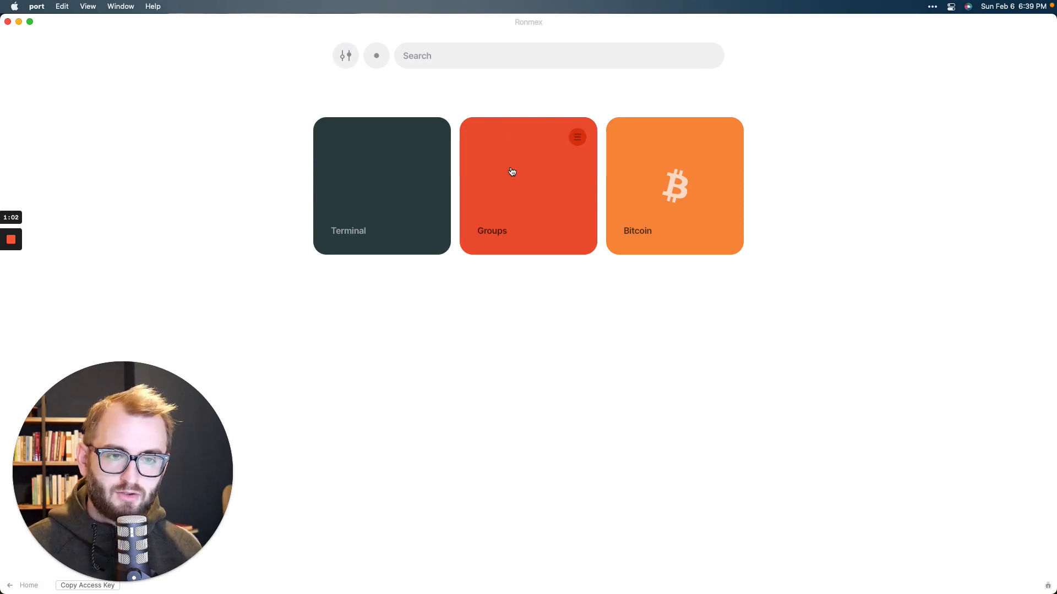
Open the Groups app from the ship's home screen
click(528, 185)
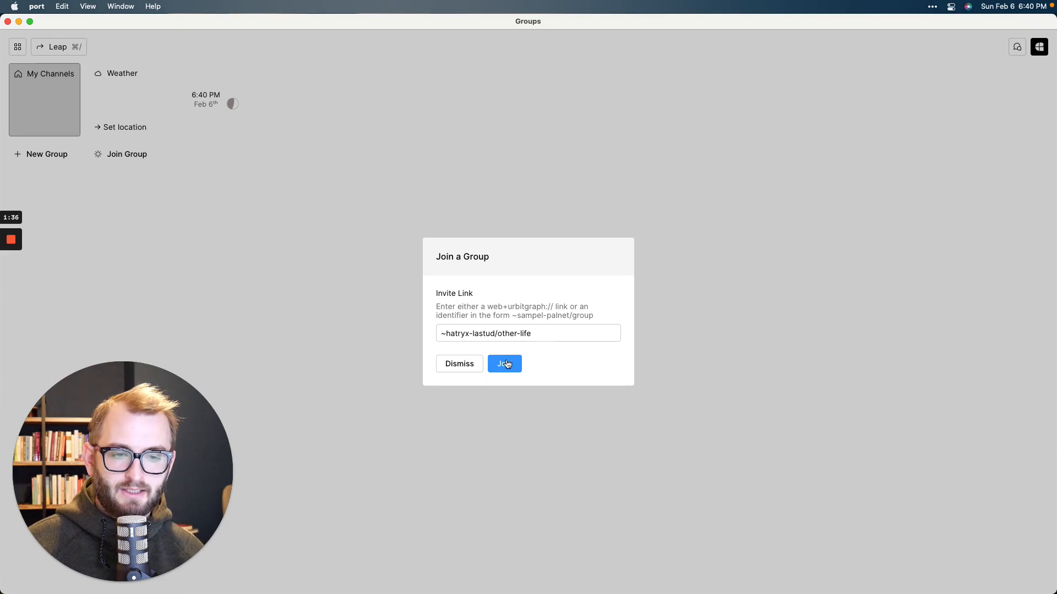
Join Other Life with all channels and shared identity, then view the group
click(504, 364)
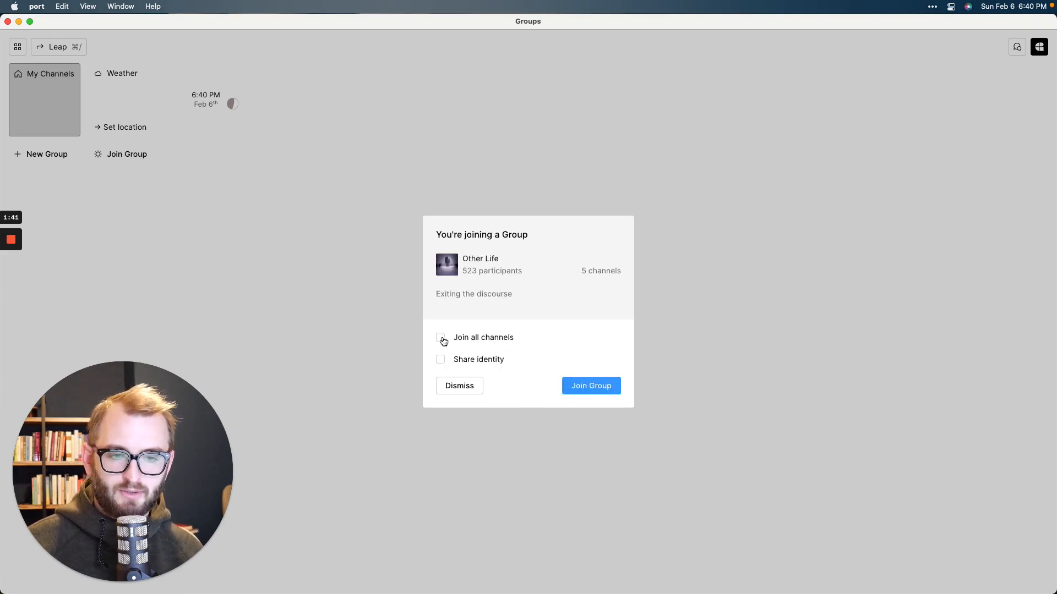
click(440, 337)
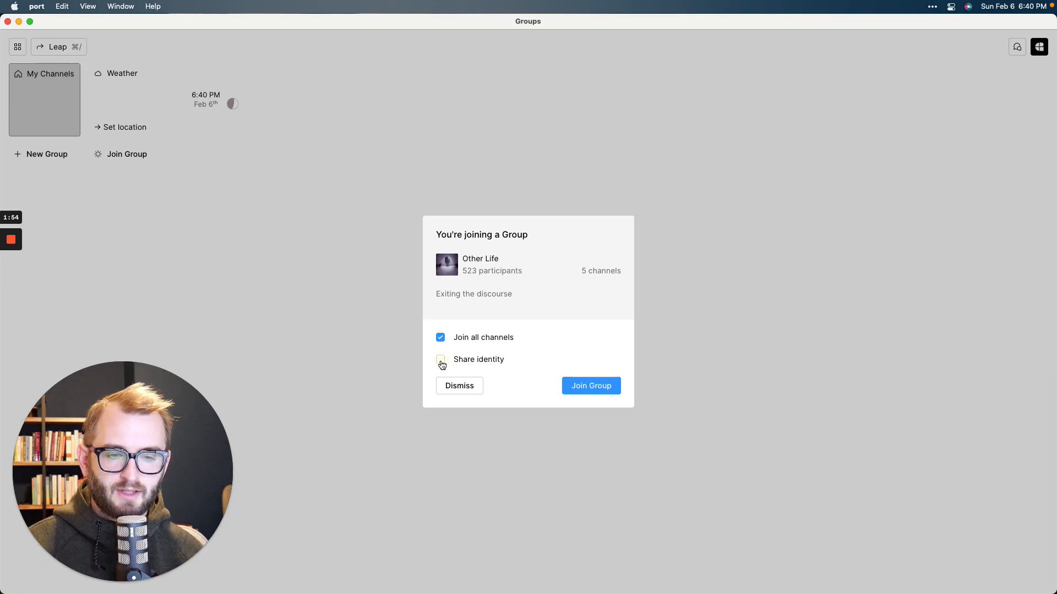
click(441, 359)
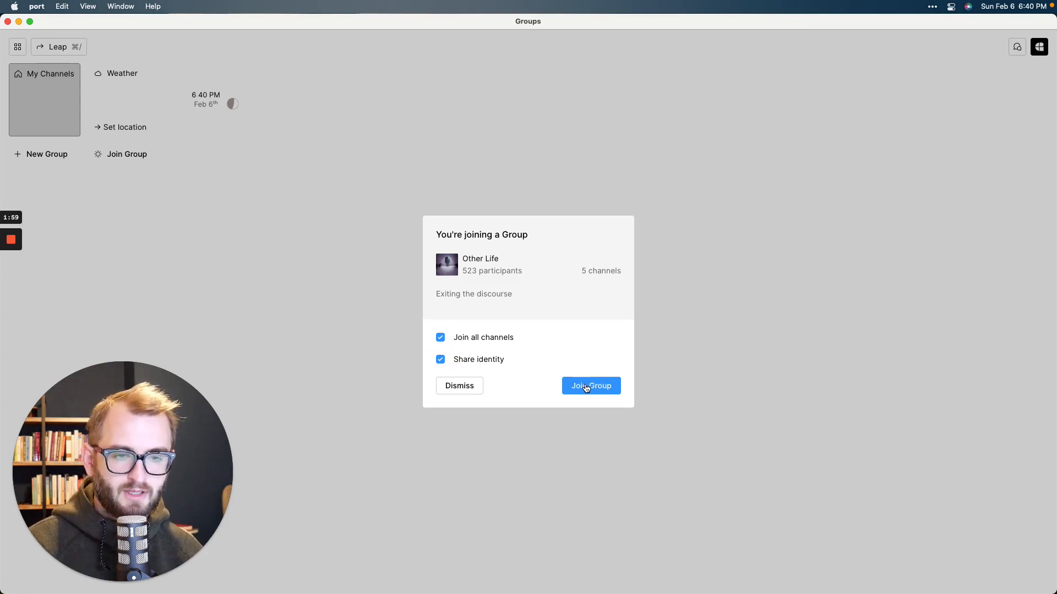
click(589, 385)
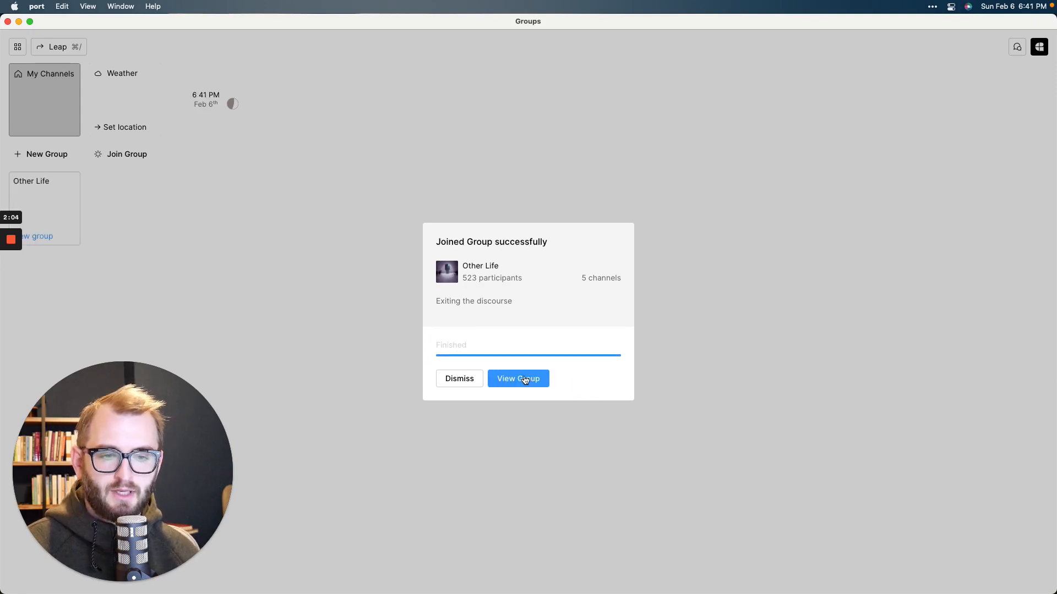
click(518, 378)
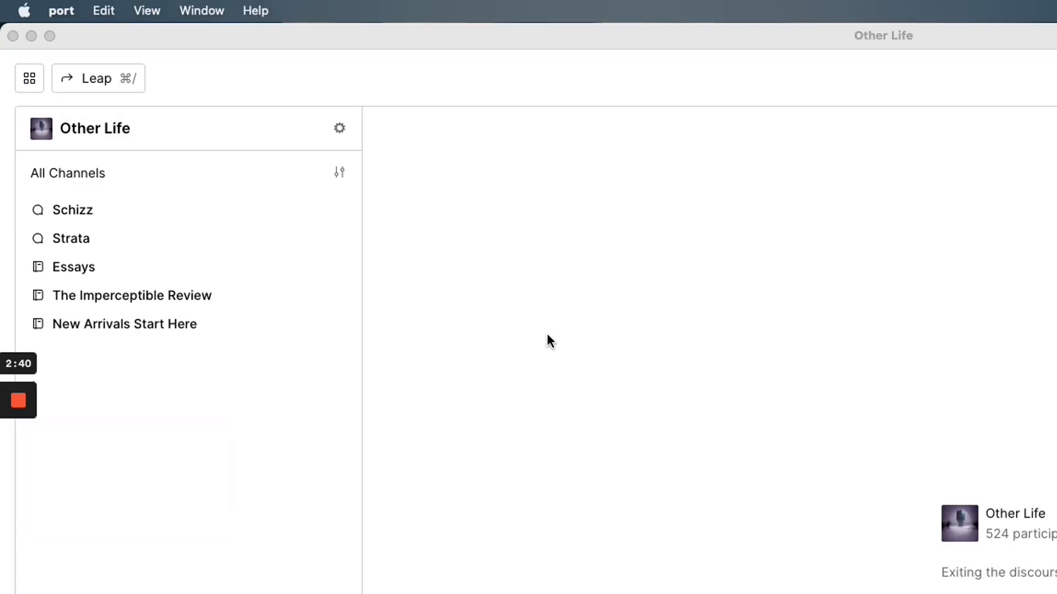
mouse_move(534, 336)
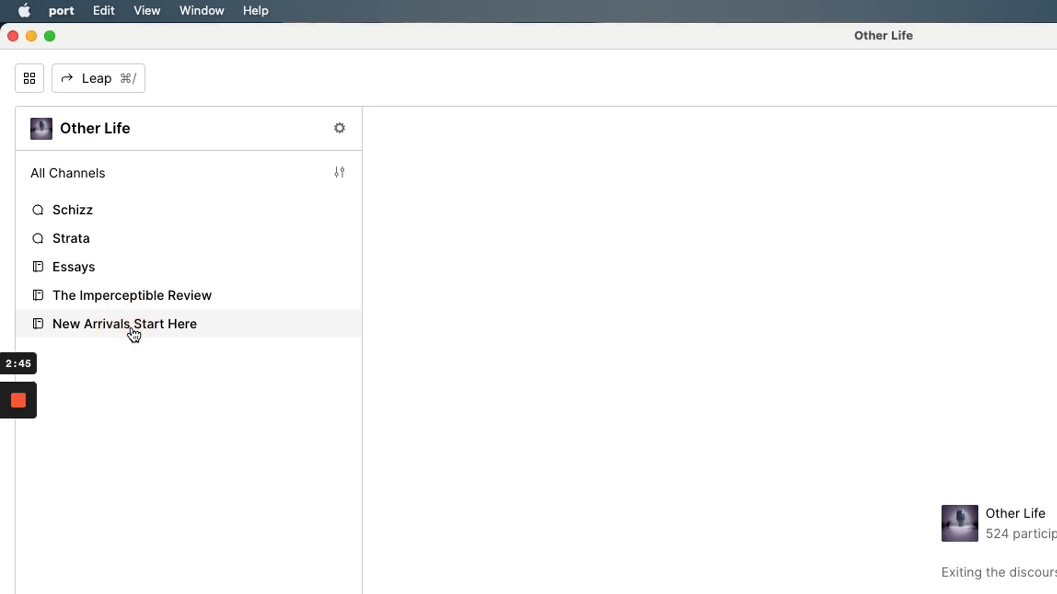
Open New Arrivals Start Here, showing the post 'Quest #1: Make a Pal'
click(123, 324)
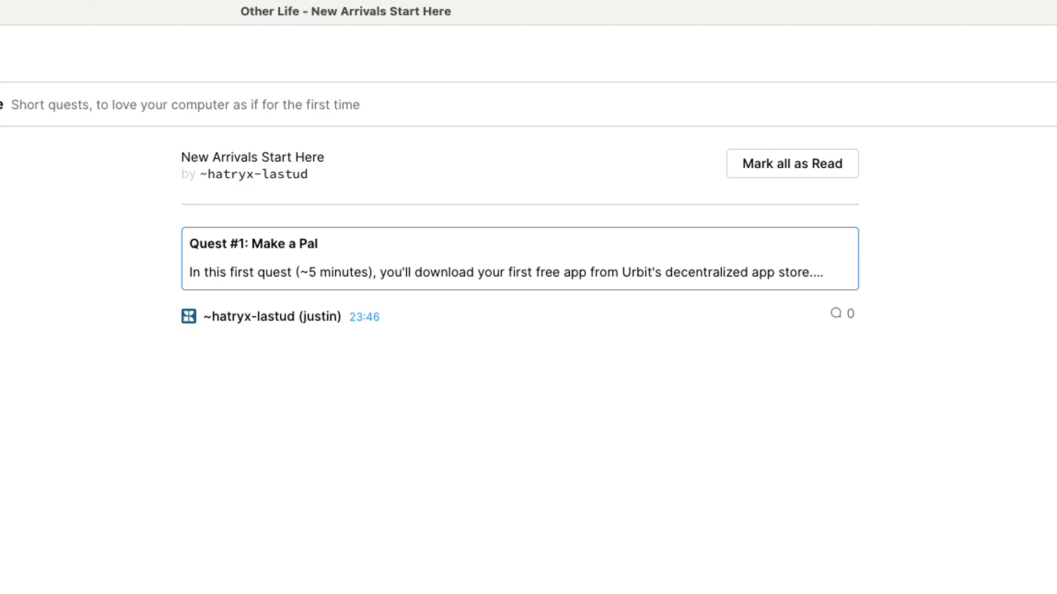